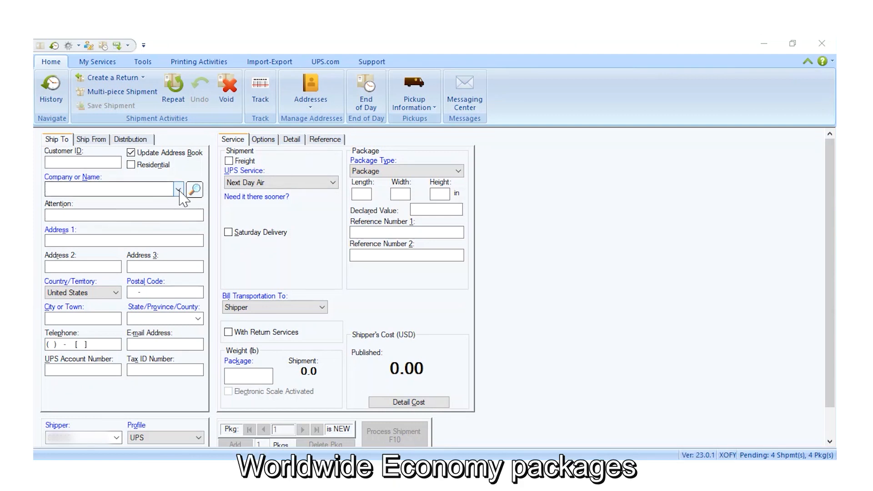
# Step: Choose the saved recipient UPS Customer (AU) in Acton as the Ship To address
pyautogui.click(178, 189)
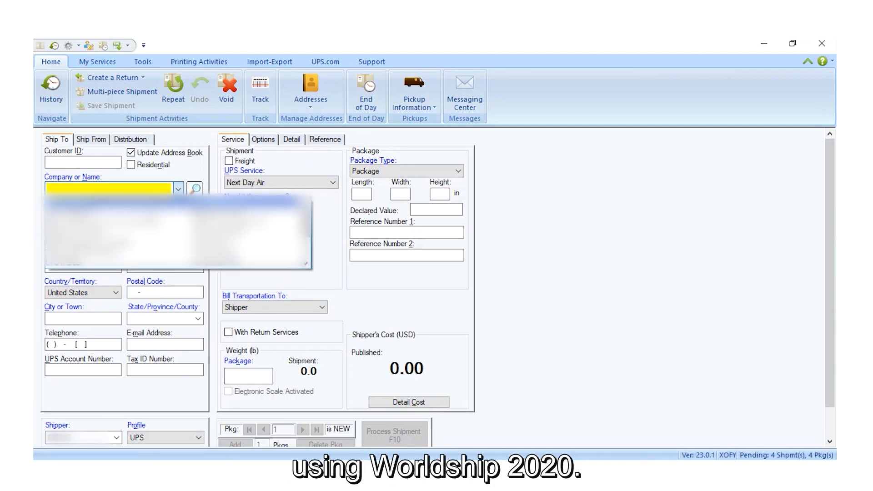
pyautogui.moveTo(133, 243)
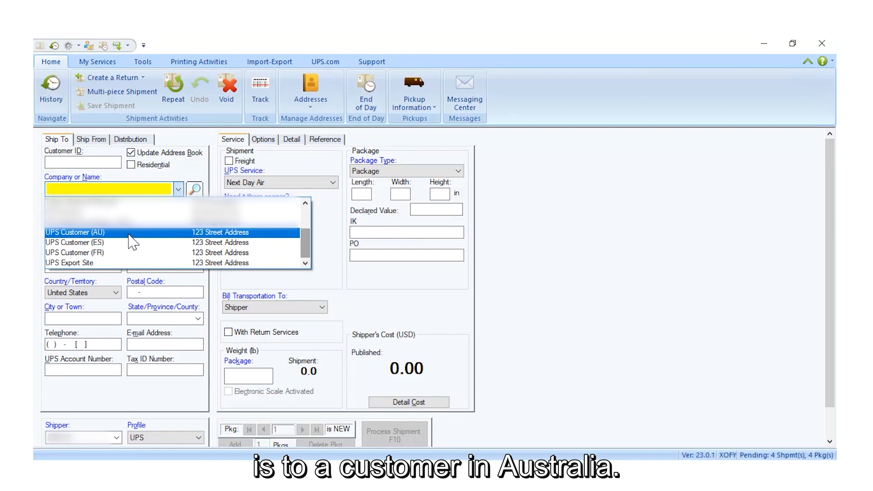
pyautogui.click(73, 232)
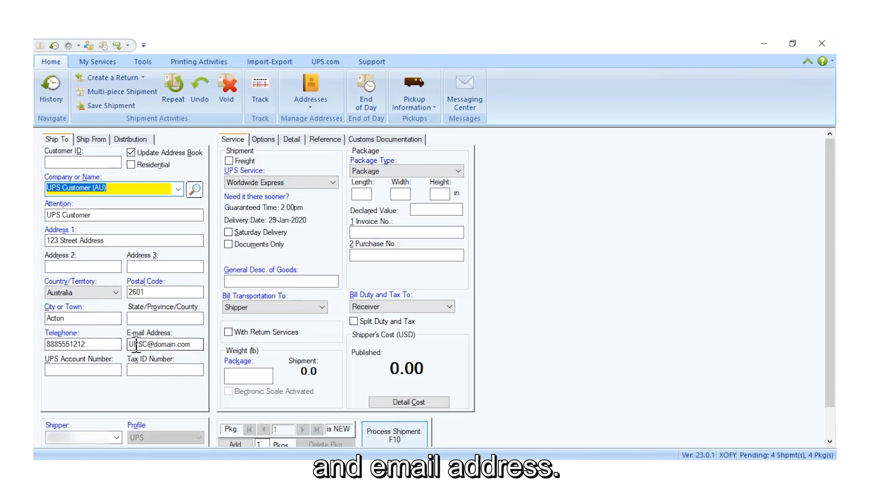
pyautogui.moveTo(334, 188)
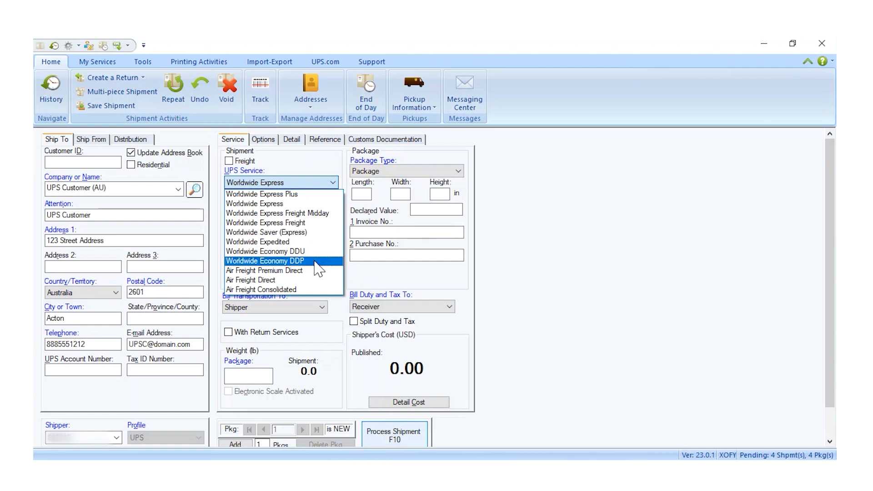
# Step: Ship Worldwide Economy DDP in new master carton JAN232 with 4×4×6 inch dimensions
pyautogui.click(262, 260)
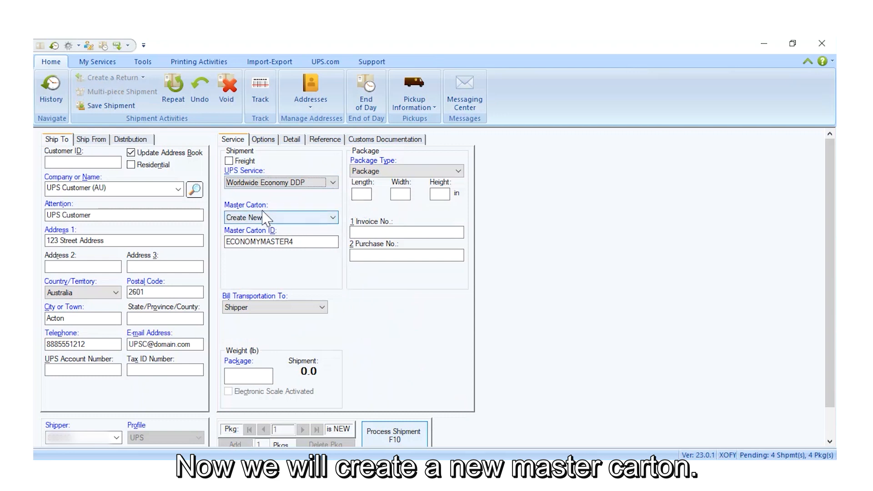
pyautogui.moveTo(266, 217)
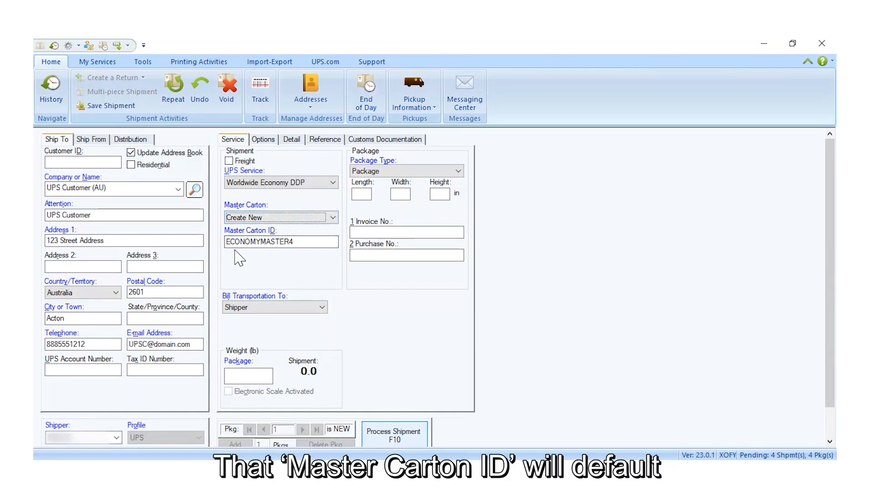
pyautogui.click(298, 242)
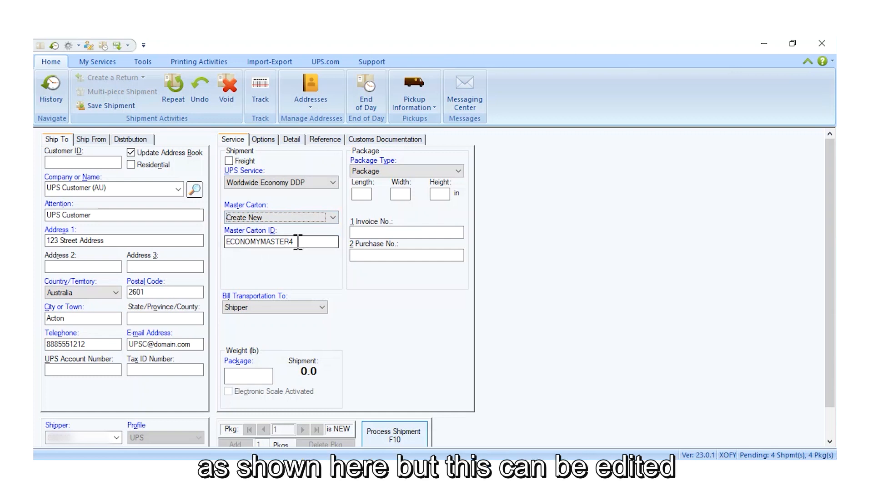
pyautogui.write('JAN23')
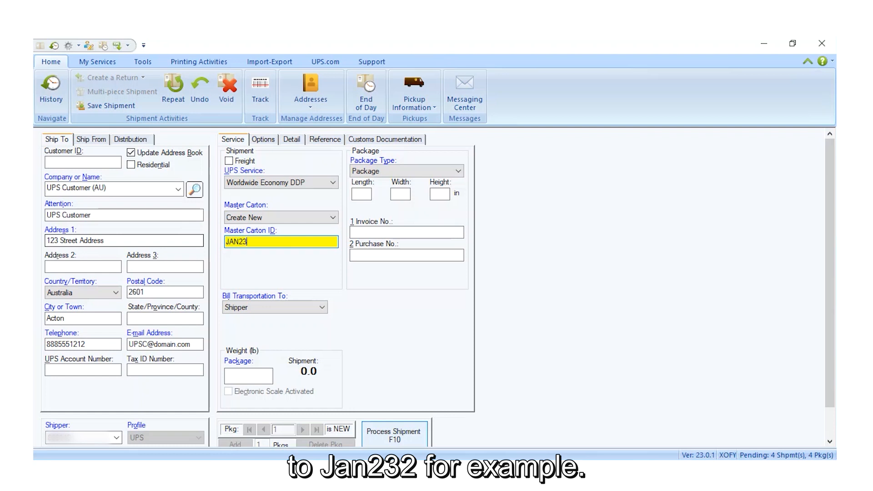
pyautogui.write('2')
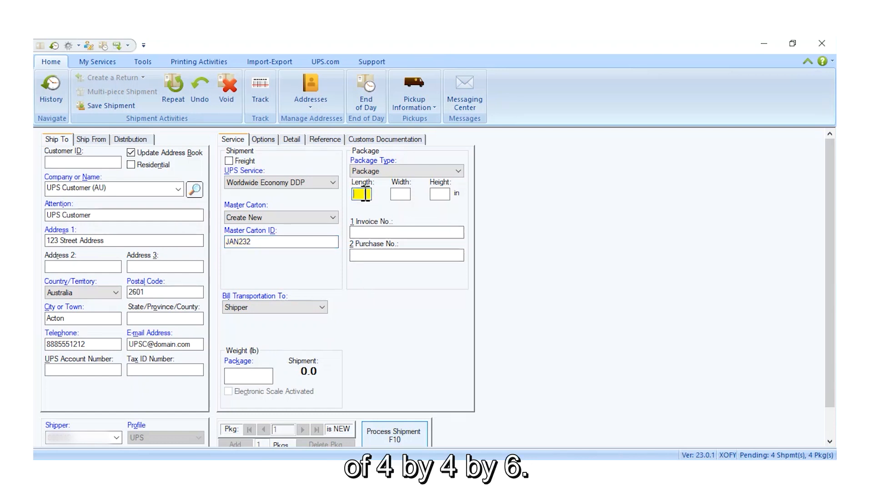
pyautogui.write('4')
pyautogui.click(439, 194)
pyautogui.write('6')
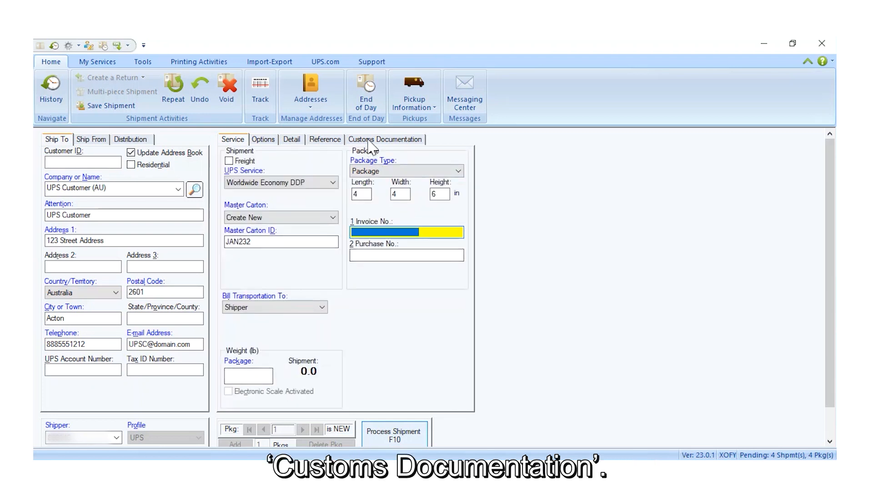
# Step: Describe customs as Sale and add the Jumbo Non-Skid Paper Clips commodity, tariff 3926.10.00
pyautogui.click(386, 139)
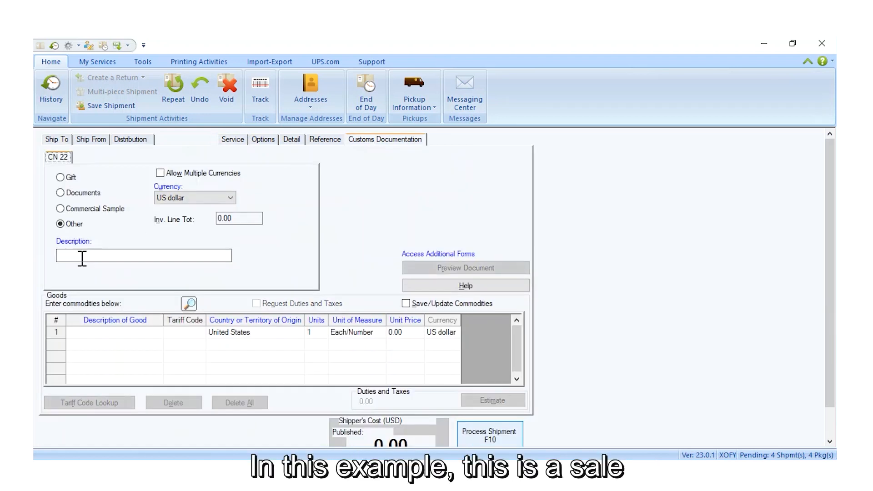
pyautogui.write('Sale')
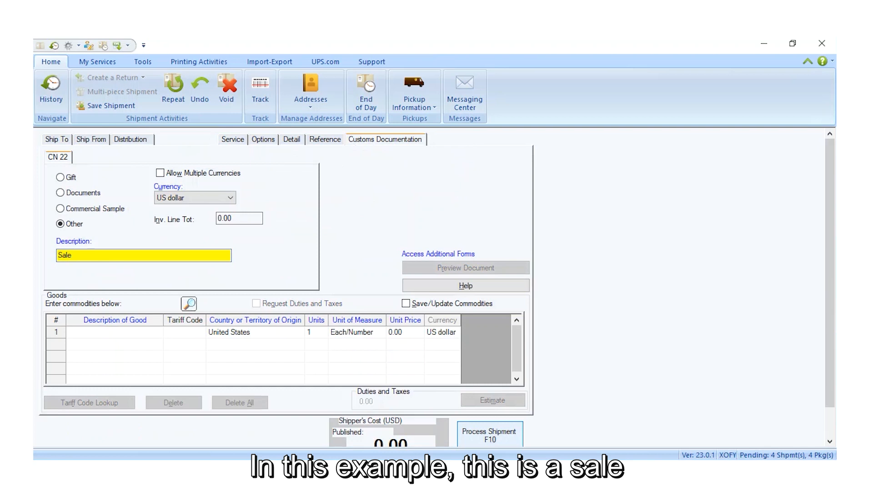
pyautogui.click(112, 333)
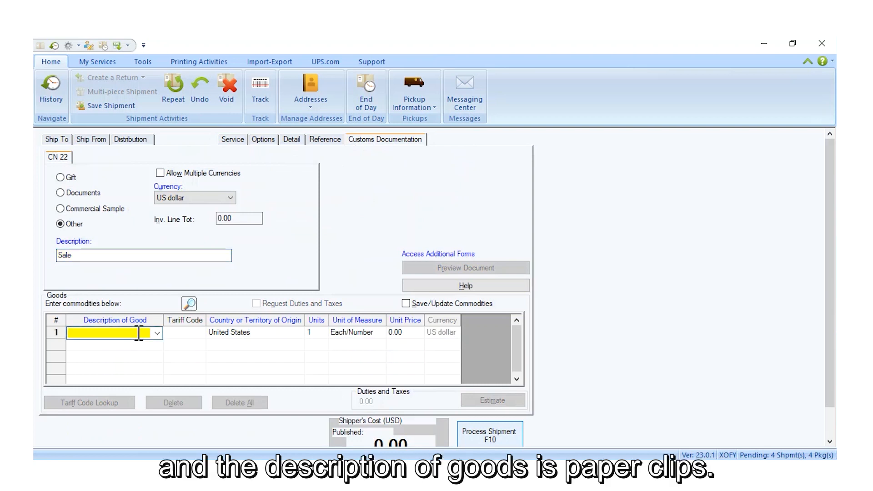
pyautogui.click(156, 333)
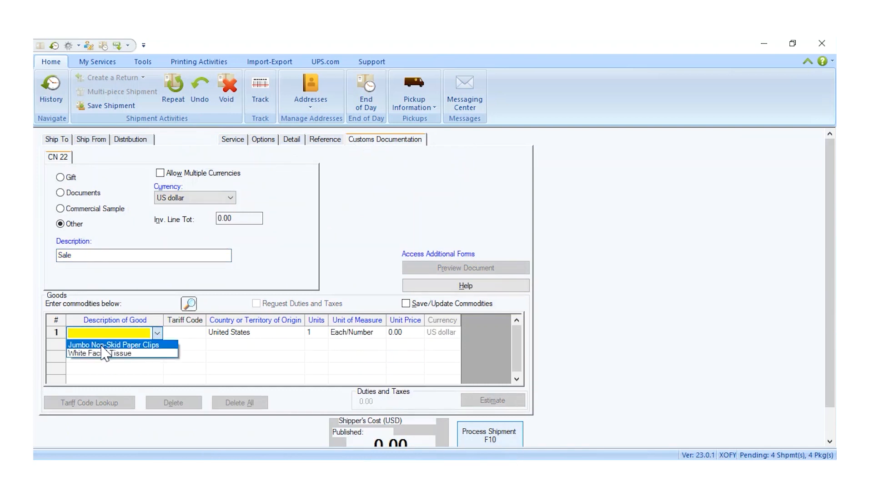
pyautogui.click(112, 345)
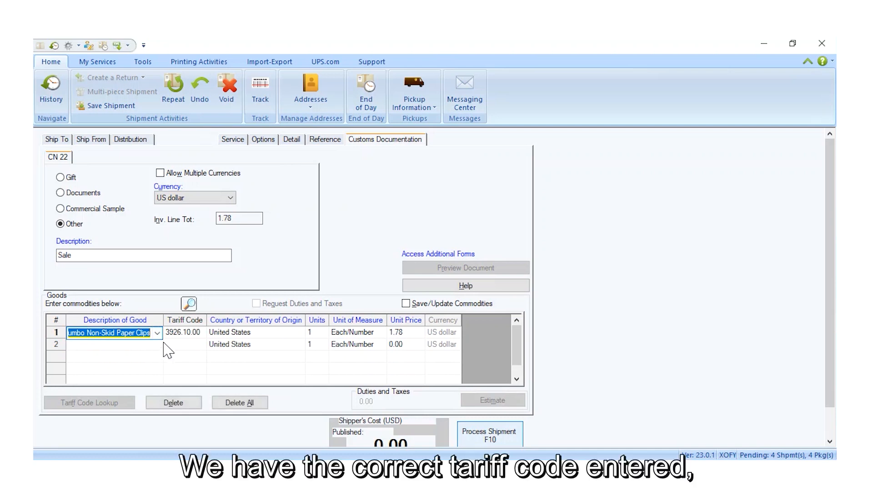
pyautogui.moveTo(222, 345)
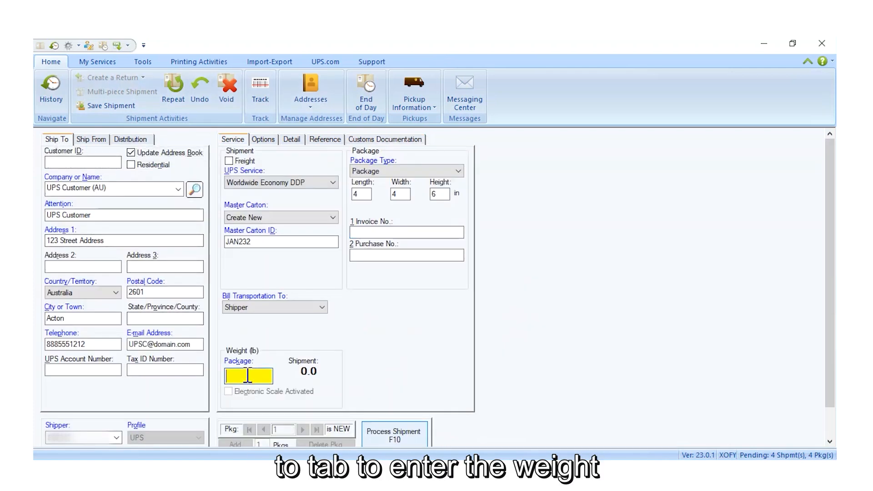
# Step: Enter a 1.2 lb package weight and process the Australian shipment
pyautogui.write('1.2')
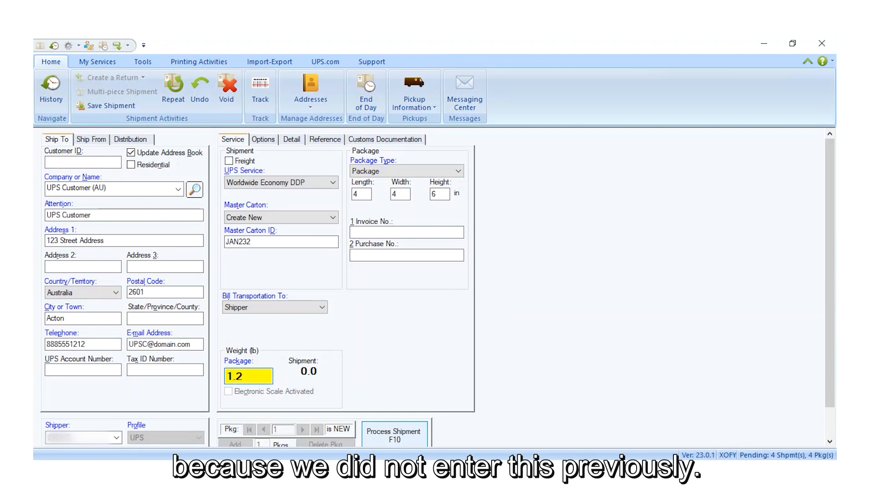
pyautogui.moveTo(378, 436)
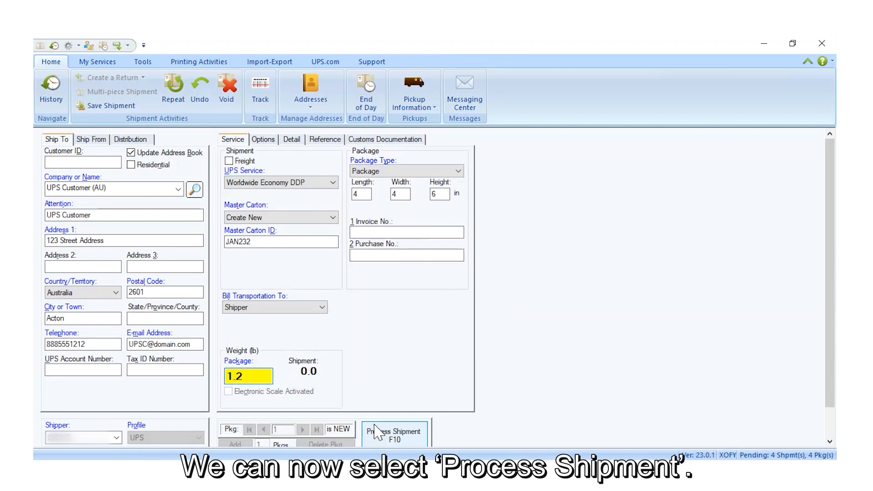
pyautogui.click(393, 432)
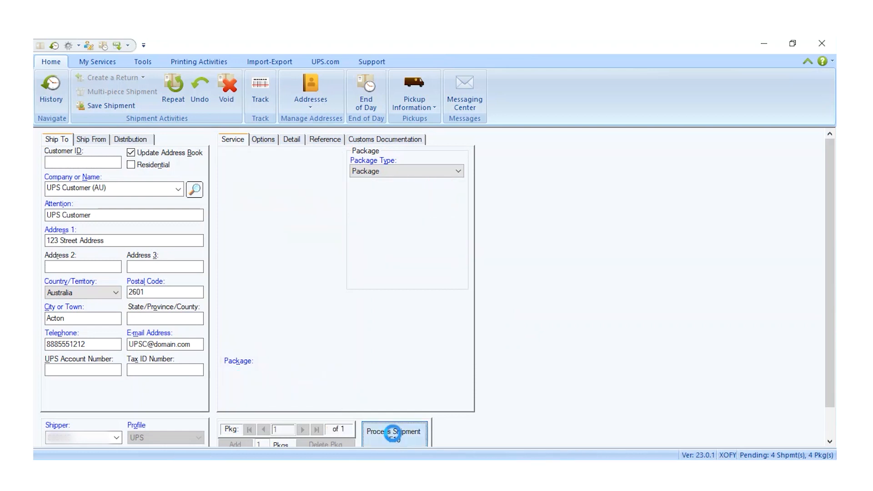
pyautogui.click(393, 433)
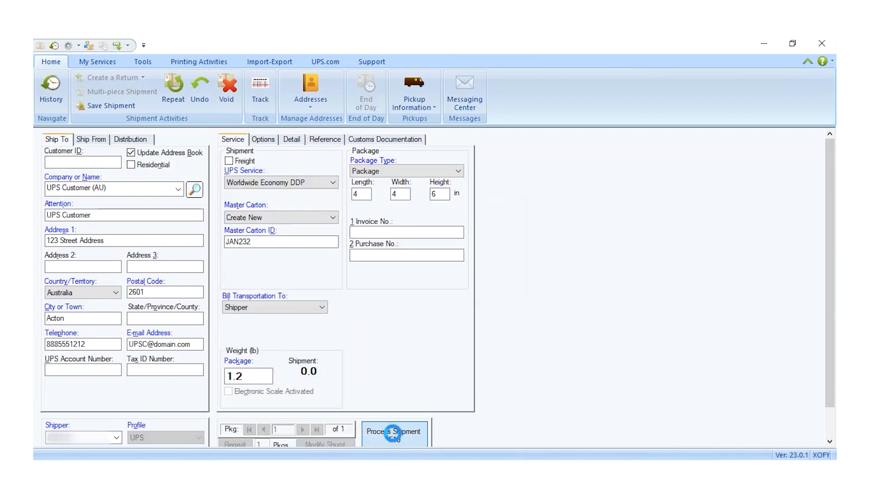
pyautogui.click(393, 433)
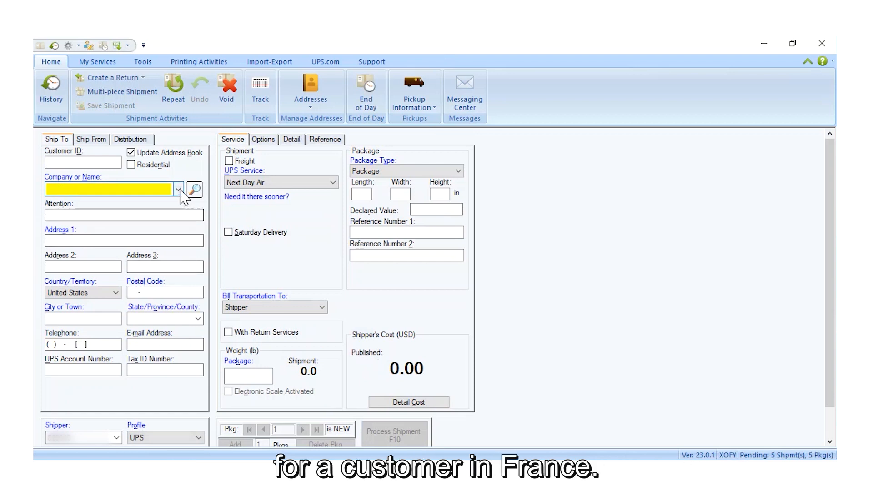
# Step: Address the shipment to UPS Customer (FR) in Paris via Worldwide Economy DDP, carton JAN232
pyautogui.click(179, 189)
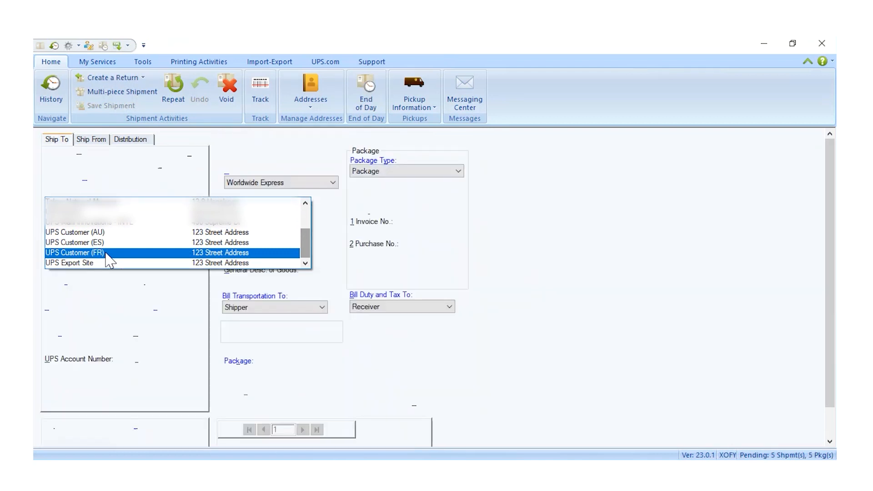
pyautogui.click(74, 253)
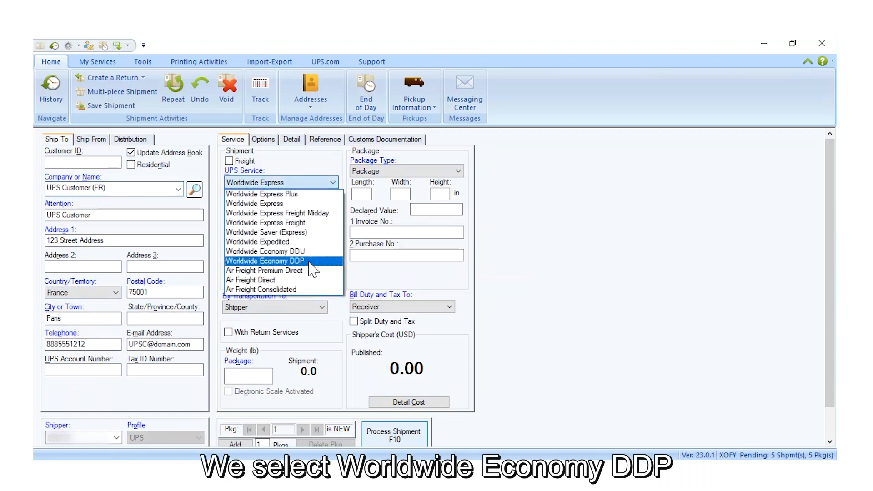
pyautogui.click(266, 260)
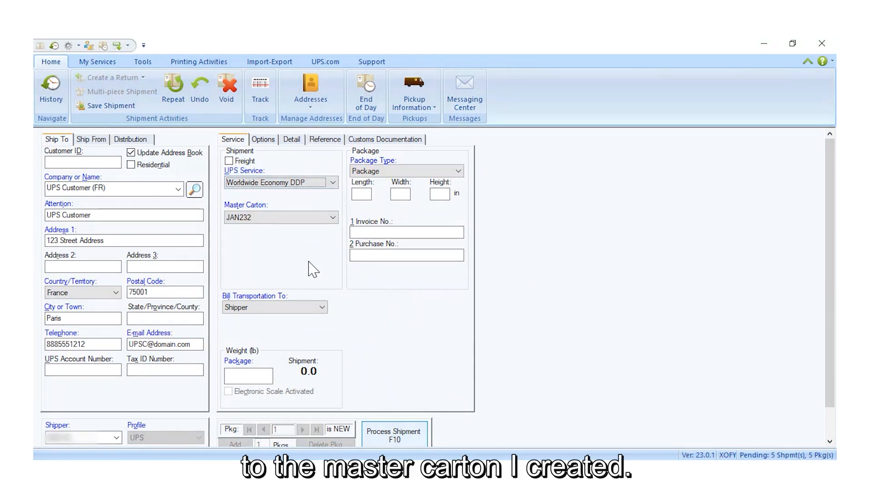
# Step: Enter 4×4×8 inch package dimensions and a 1.5 lb weight for the France package
pyautogui.click(362, 194)
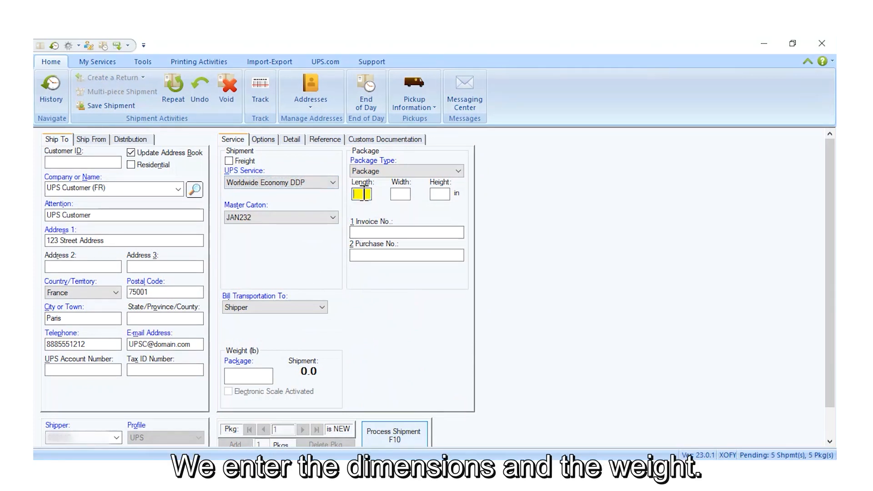
pyautogui.write('4')
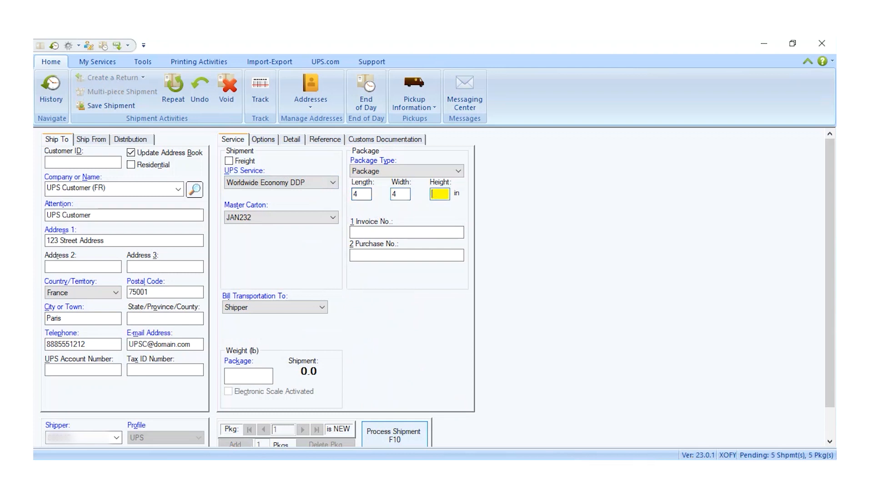
pyautogui.write('8')
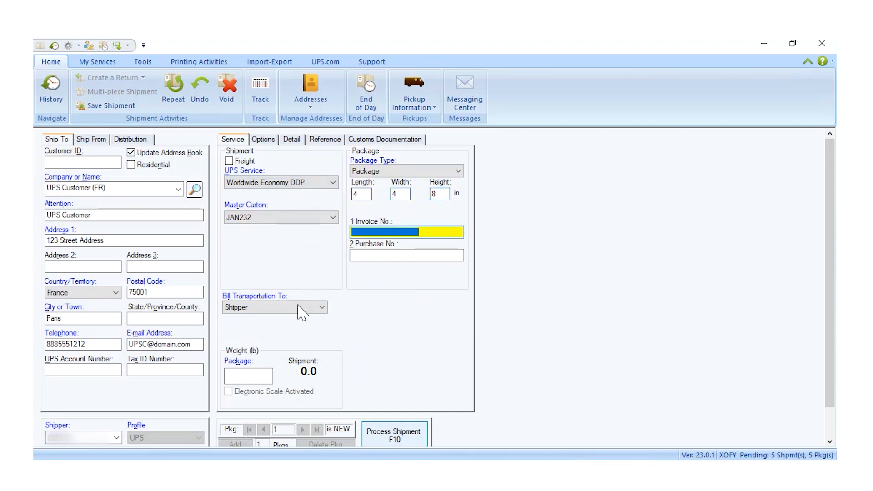
pyautogui.click(249, 376)
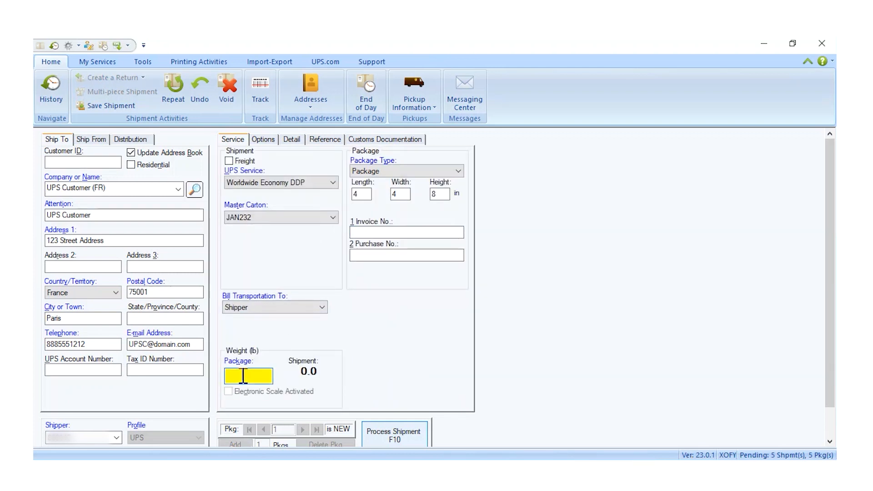
pyautogui.write('1.5')
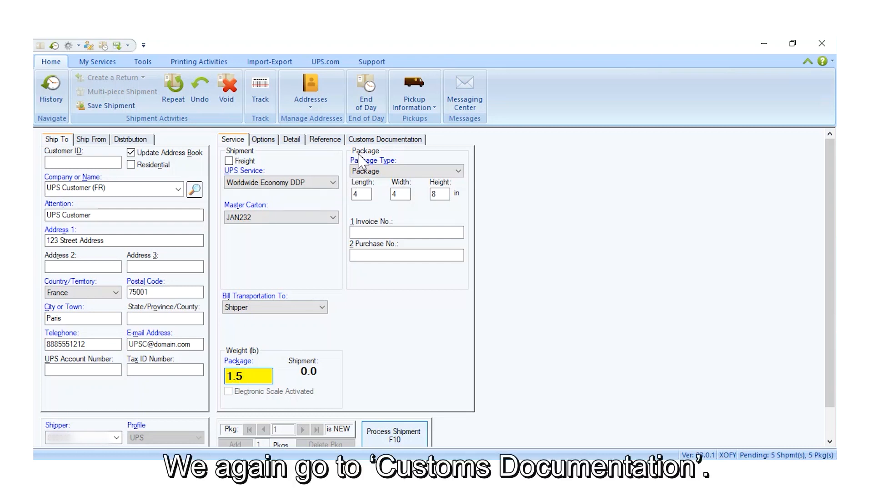
# Step: Declare a sale of 6 Jumbo Non-Skid Paper Clips on customs and process the France shipment
pyautogui.click(386, 139)
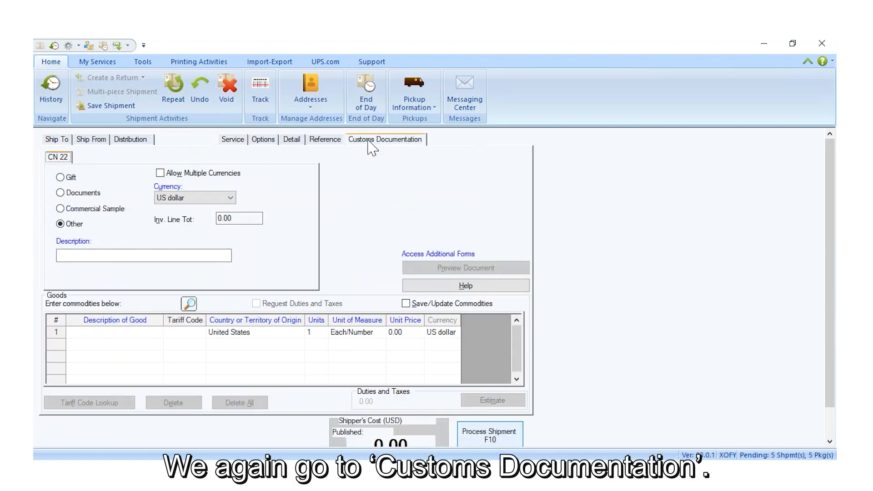
pyautogui.write('Sale3')
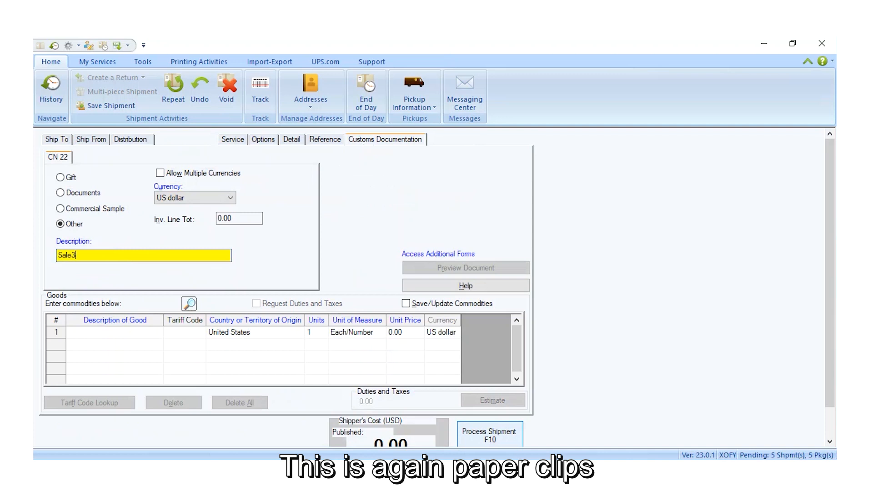
pyautogui.click(112, 333)
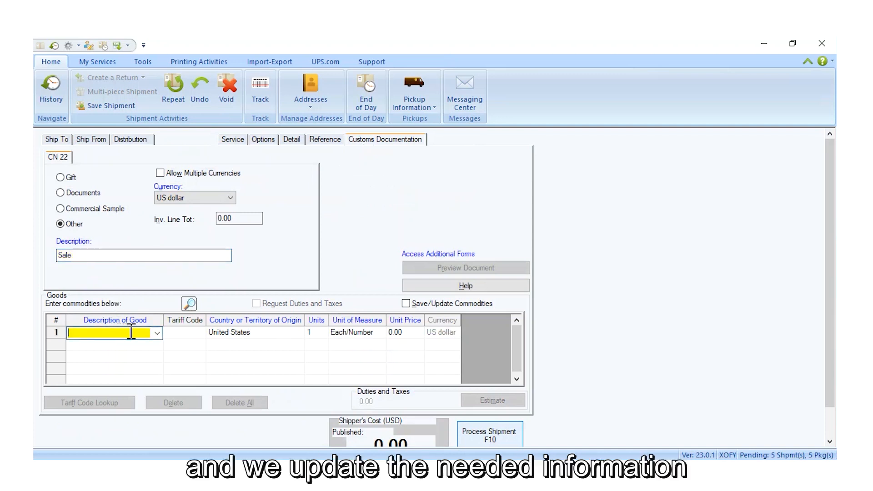
pyautogui.click(156, 333)
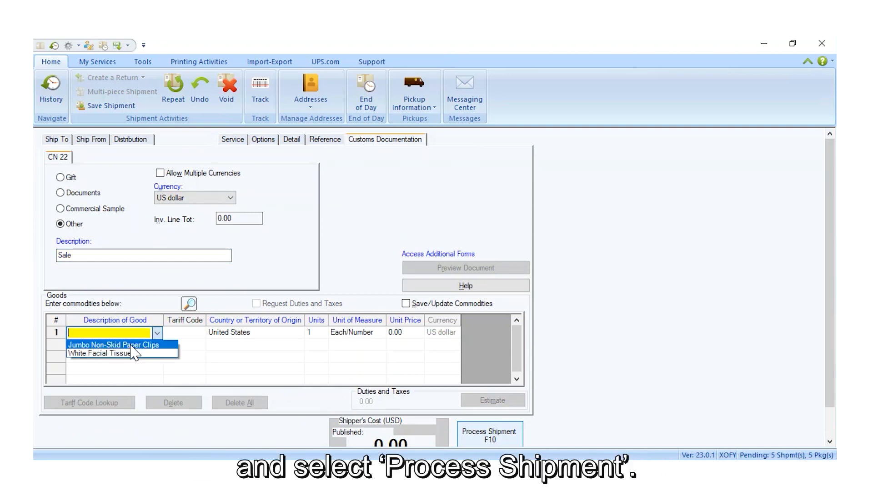
pyautogui.click(114, 344)
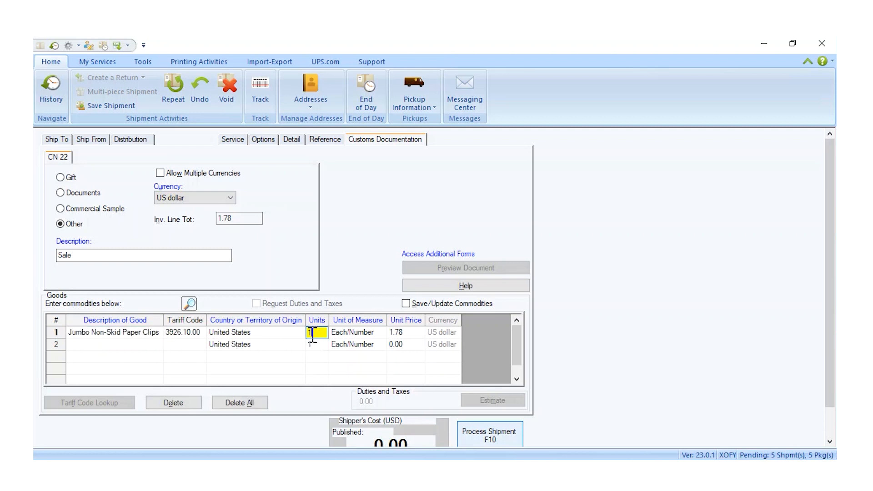
pyautogui.write('6')
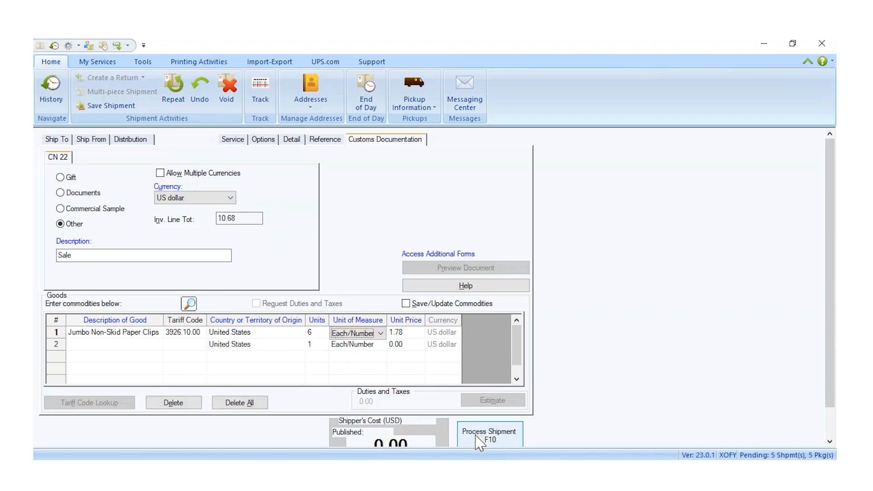
pyautogui.click(488, 434)
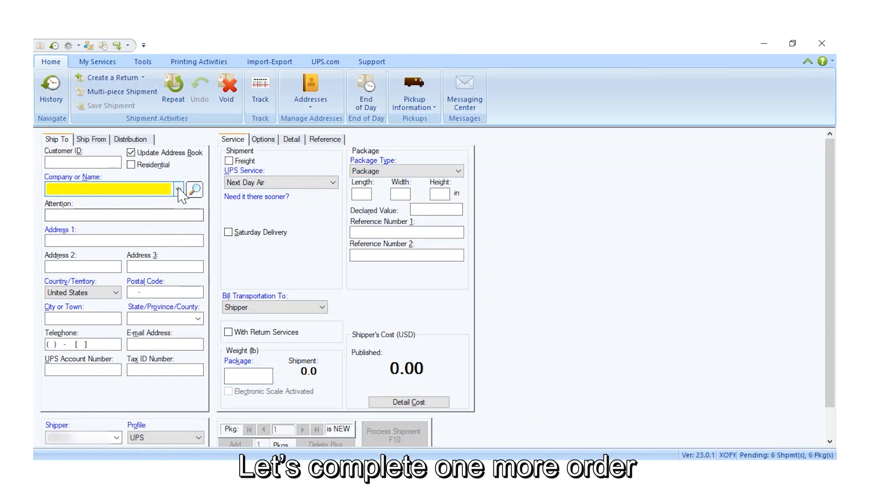
# Step: Address UPS Customer (ES) in Madrid, Worldwide Economy DDP, 5×5×5 inches at 1.6 lb
pyautogui.click(178, 189)
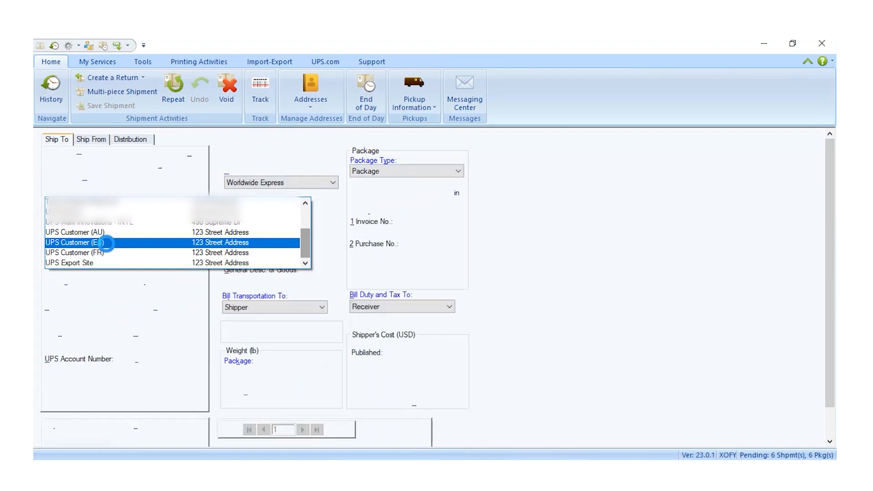
pyautogui.click(91, 242)
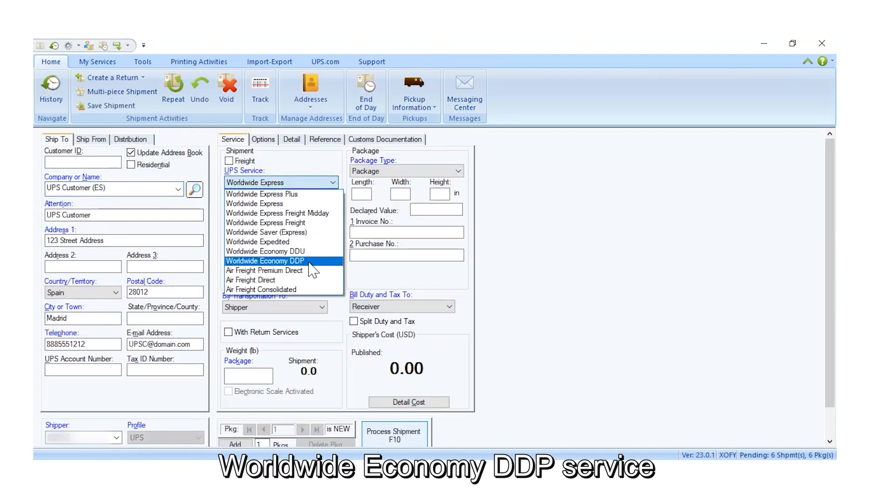
pyautogui.click(266, 260)
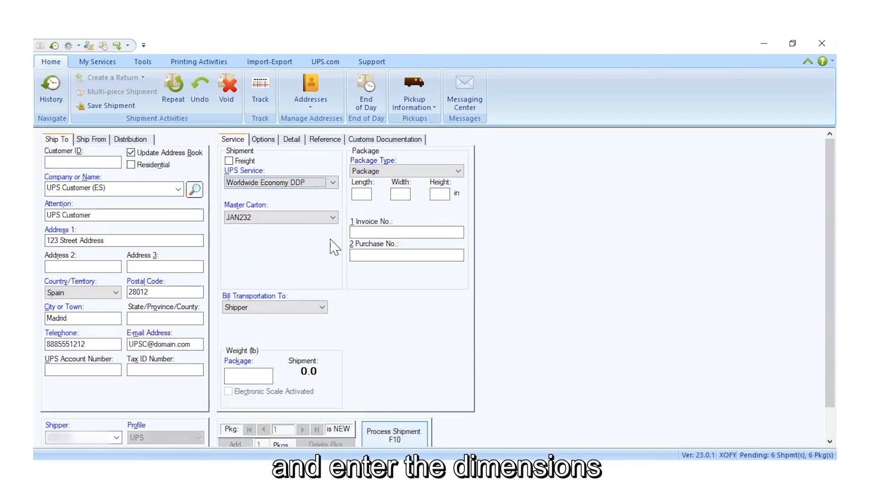
pyautogui.click(361, 193)
pyautogui.write('5')
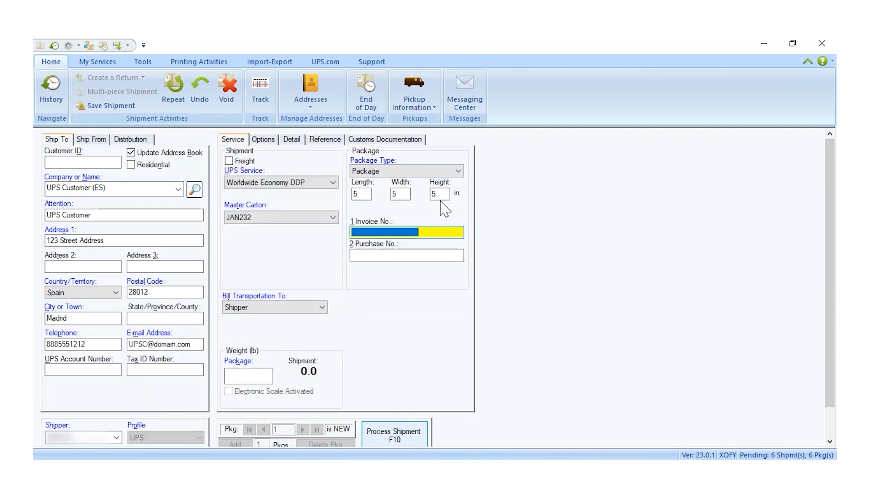
pyautogui.click(249, 377)
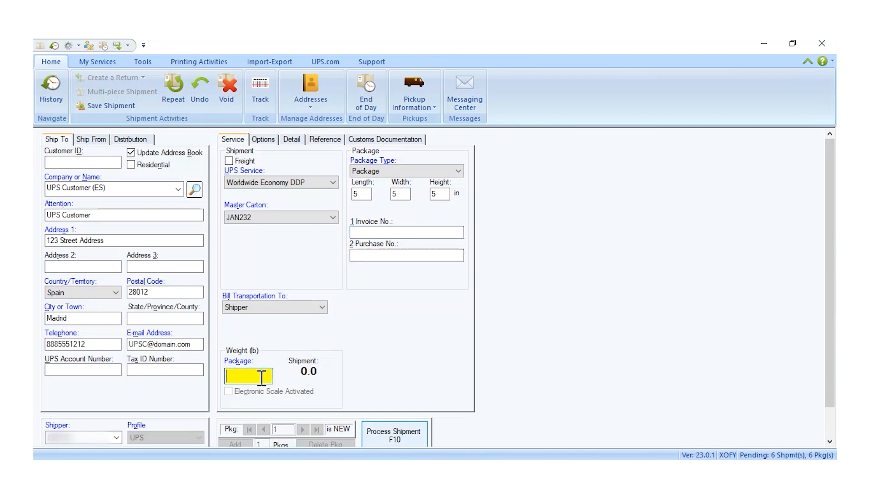
pyautogui.write('1.6')
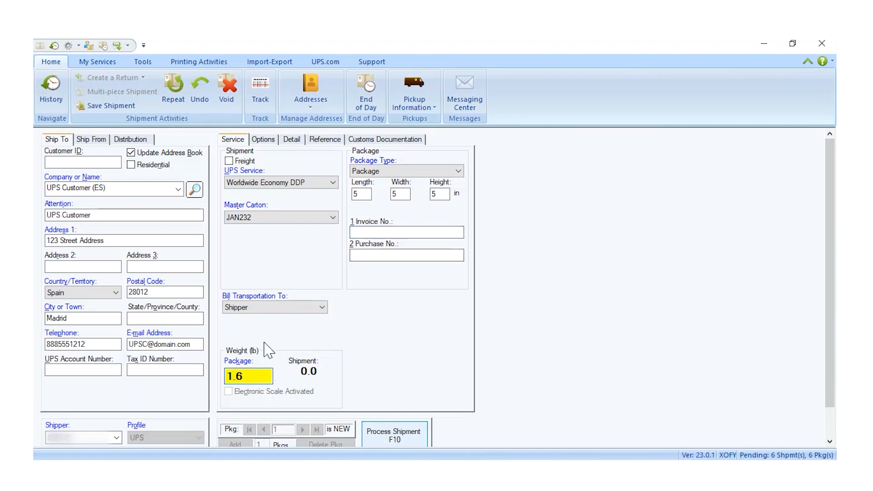
pyautogui.click(386, 139)
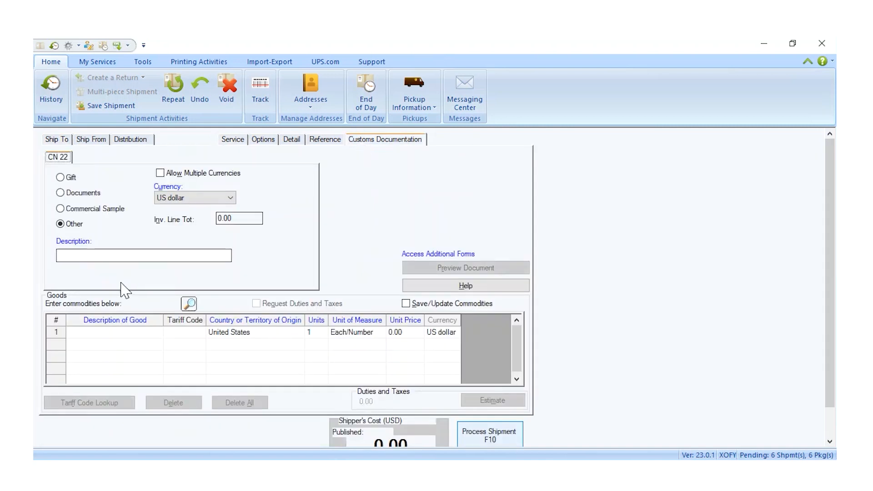
# Step: Declare a sale of 2 White Facial Tissue, tariff 4818.90.00, and process the Spain shipment
pyautogui.write('Sale')
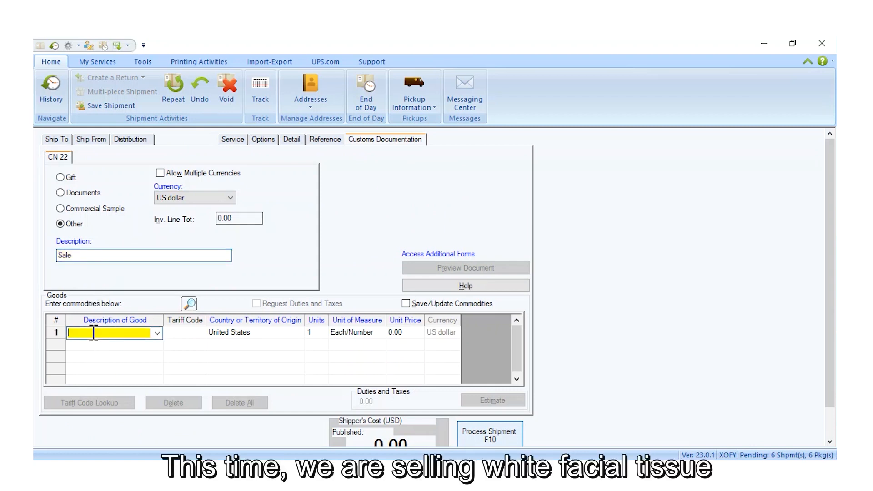
pyautogui.click(156, 333)
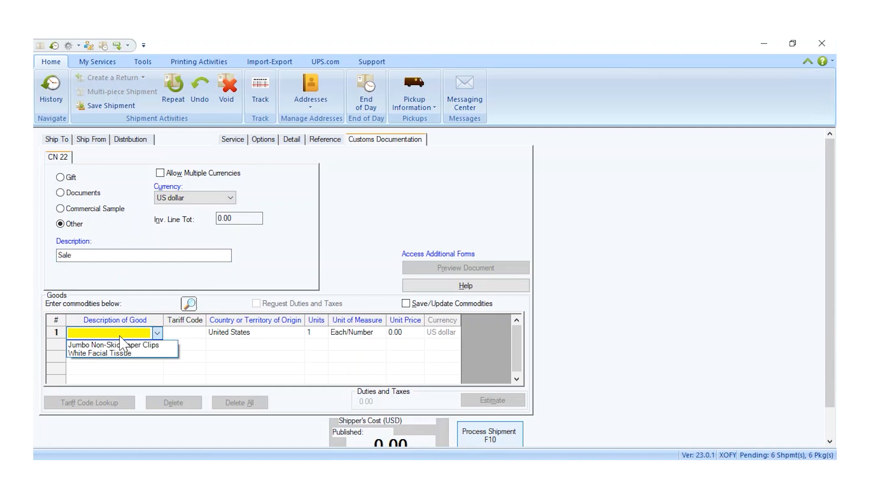
pyautogui.click(100, 353)
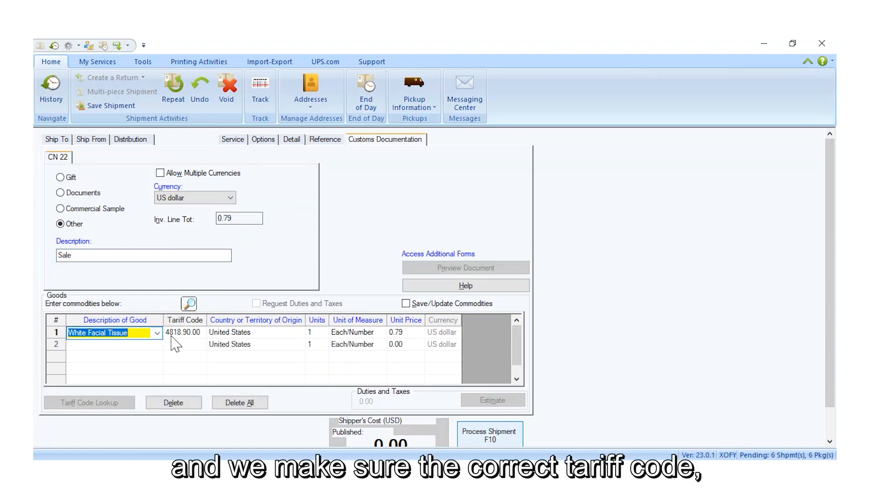
pyautogui.moveTo(289, 345)
pyautogui.write('2')
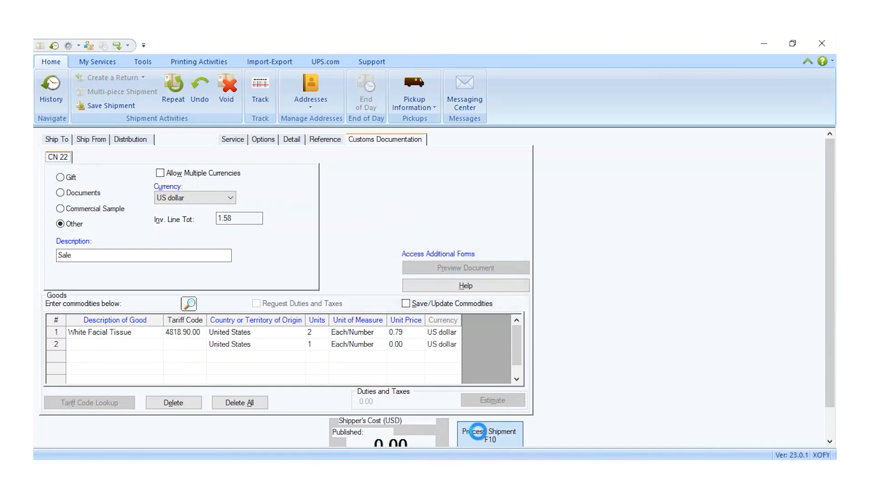
pyautogui.click(491, 435)
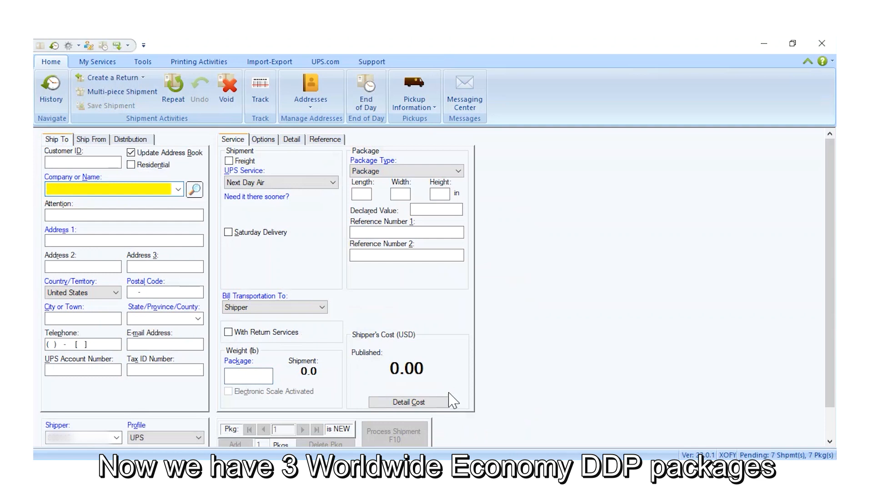
pyautogui.moveTo(458, 366)
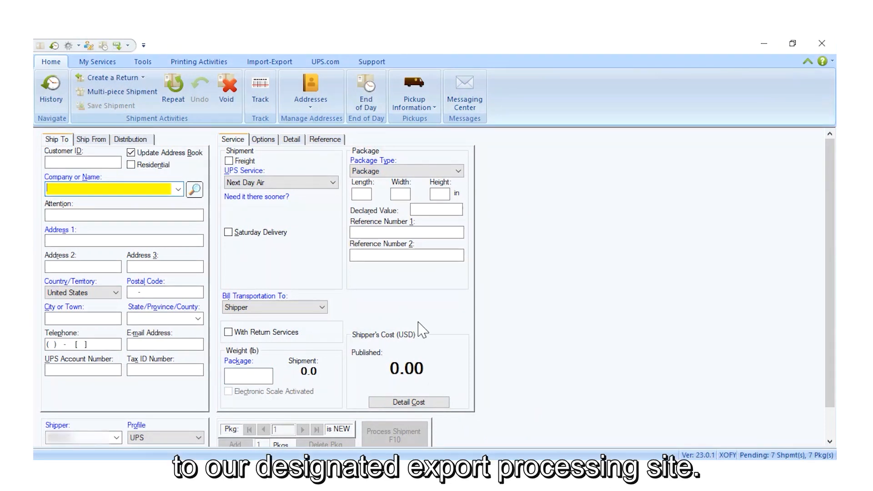
pyautogui.moveTo(307, 280)
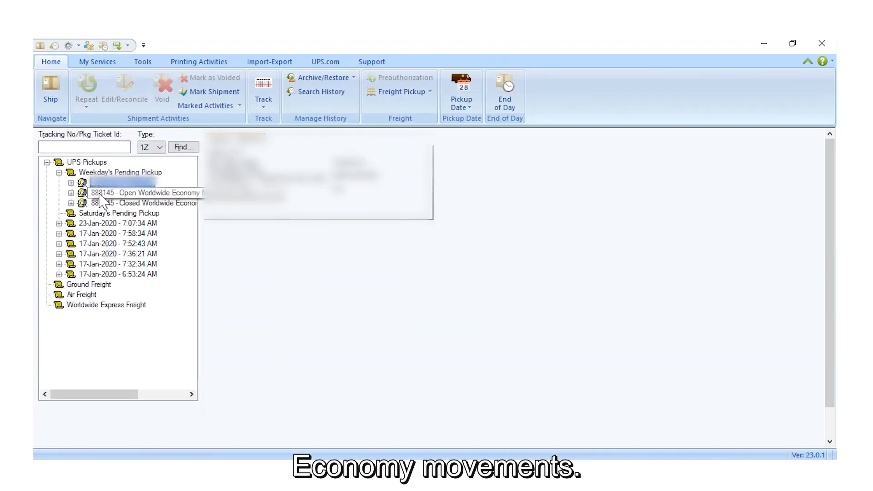
# Step: Expand pickup 888145 and master carton JAN232 to show the AU, FR and ES shipments
pyautogui.click(71, 192)
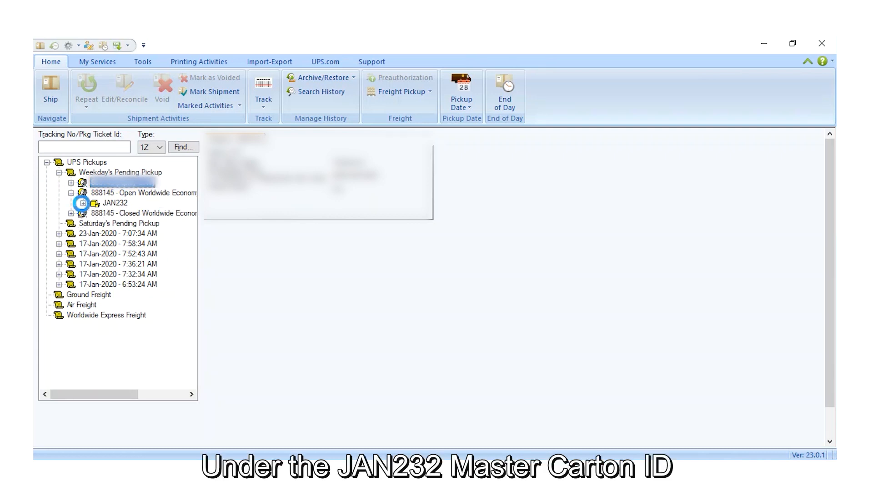
pyautogui.click(82, 203)
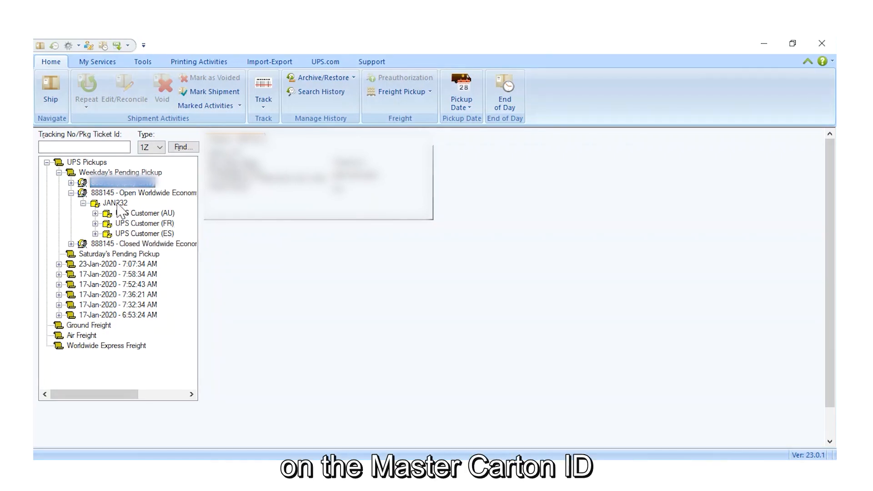
# Step: Choose Close Master Carton for JAN232 and acknowledge the message to reach the shipping screen
pyautogui.rightClick(113, 203)
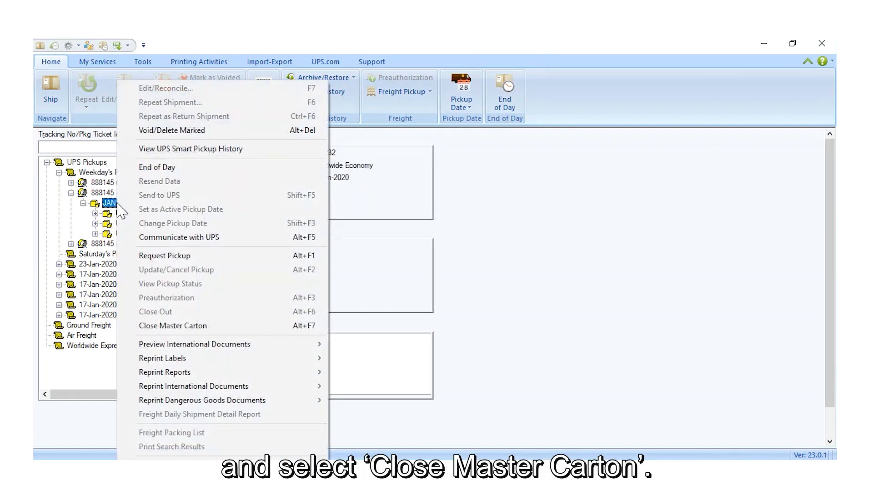
pyautogui.moveTo(160, 338)
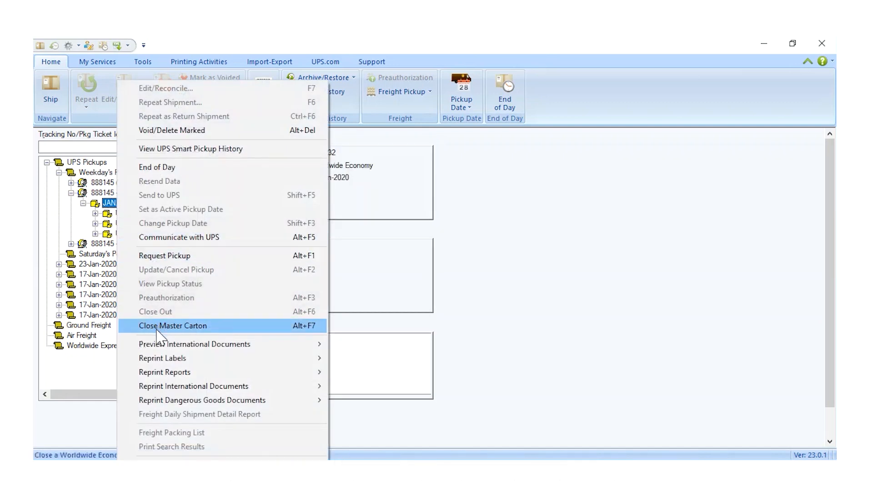
pyautogui.moveTo(187, 335)
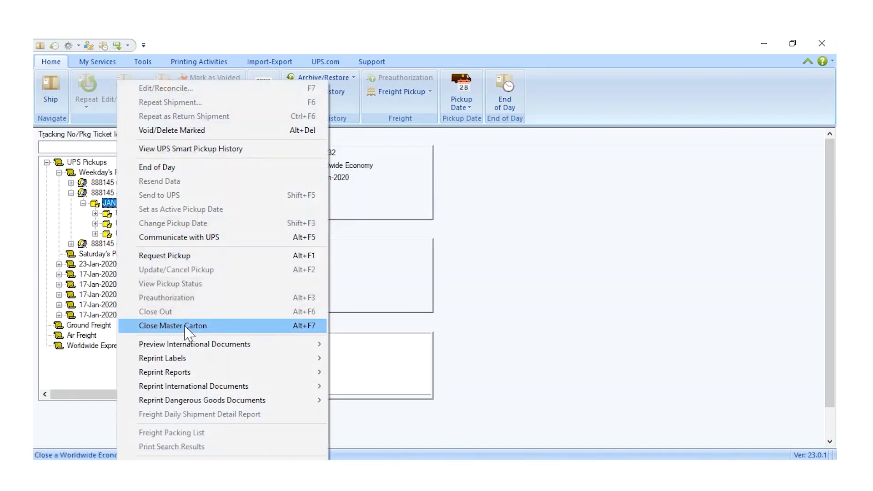
pyautogui.click(173, 326)
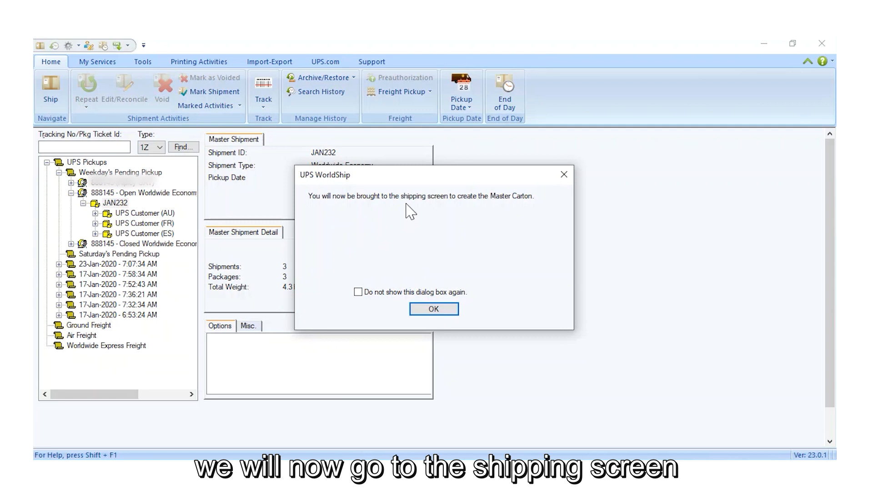
pyautogui.click(433, 309)
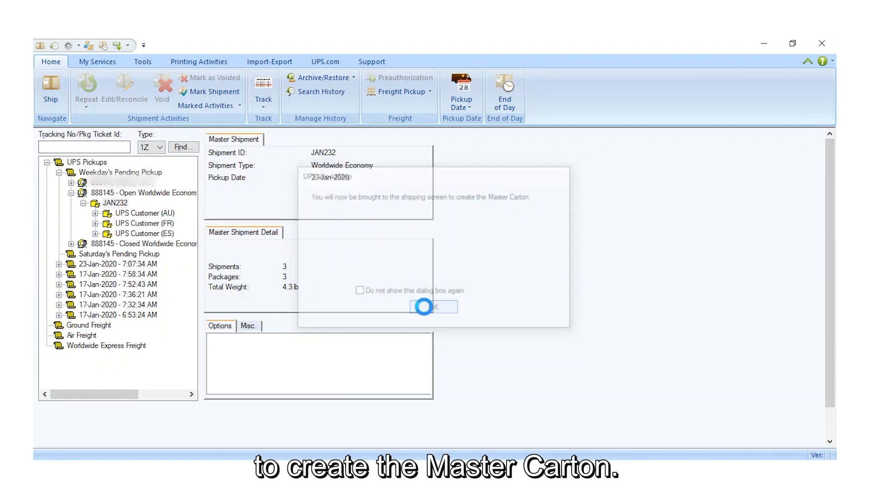
pyautogui.click(424, 307)
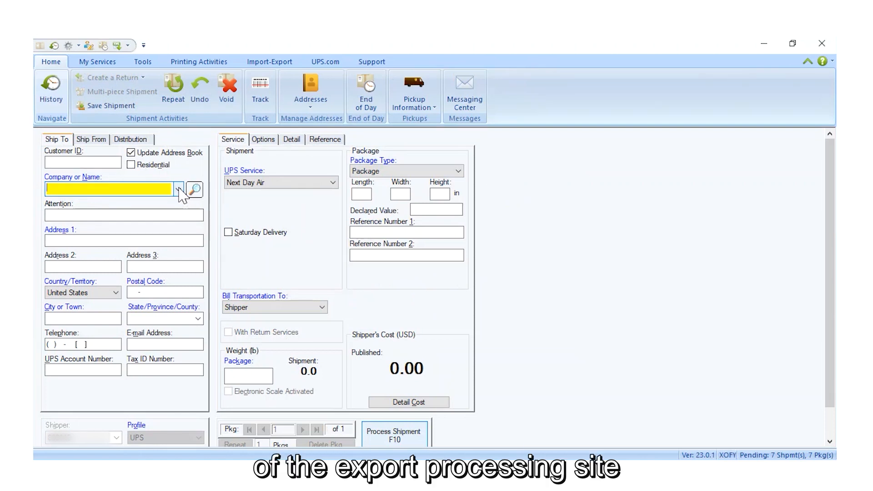
# Step: Address the carton to the saved recipient UPS Export Site and choose Ground as the UPS service
pyautogui.click(177, 190)
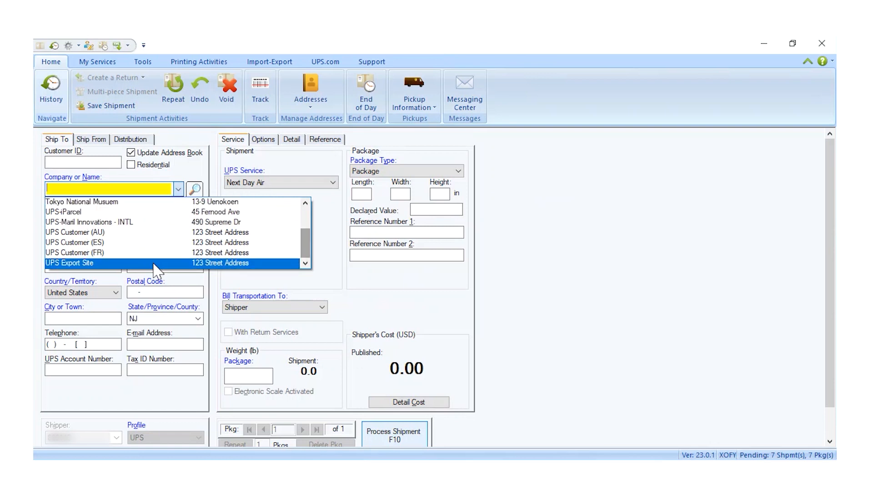
pyautogui.click(73, 263)
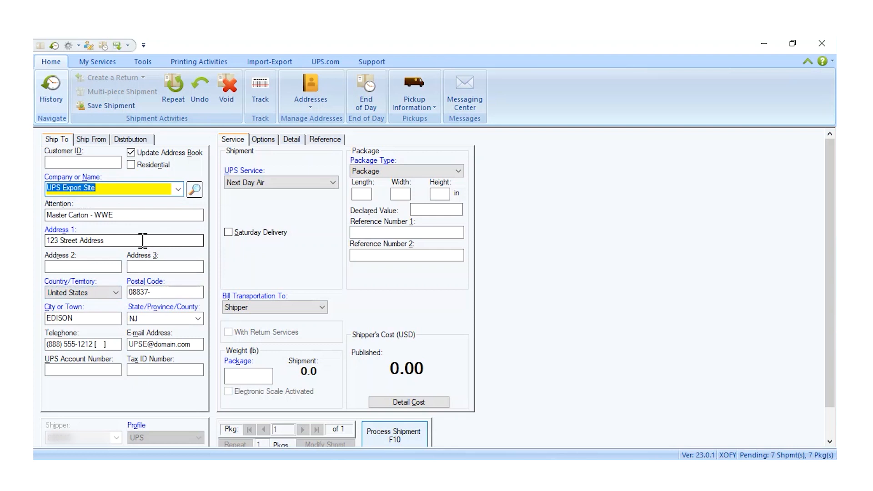
pyautogui.click(333, 182)
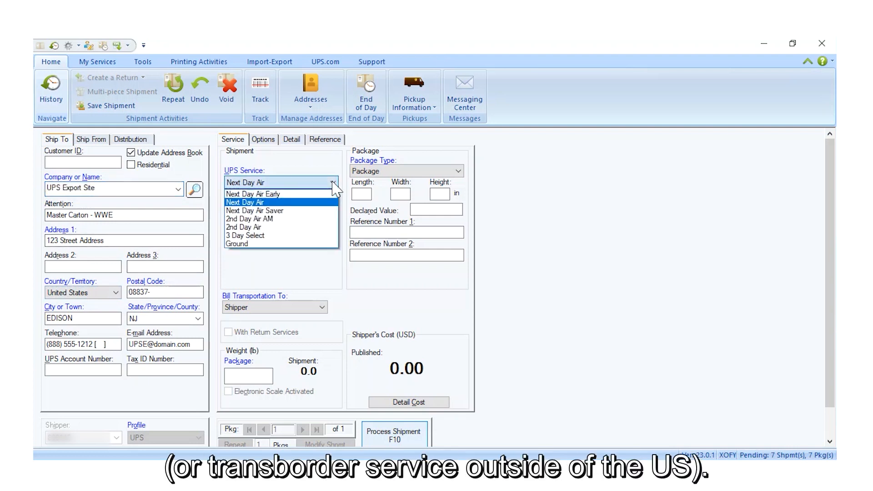
pyautogui.moveTo(272, 218)
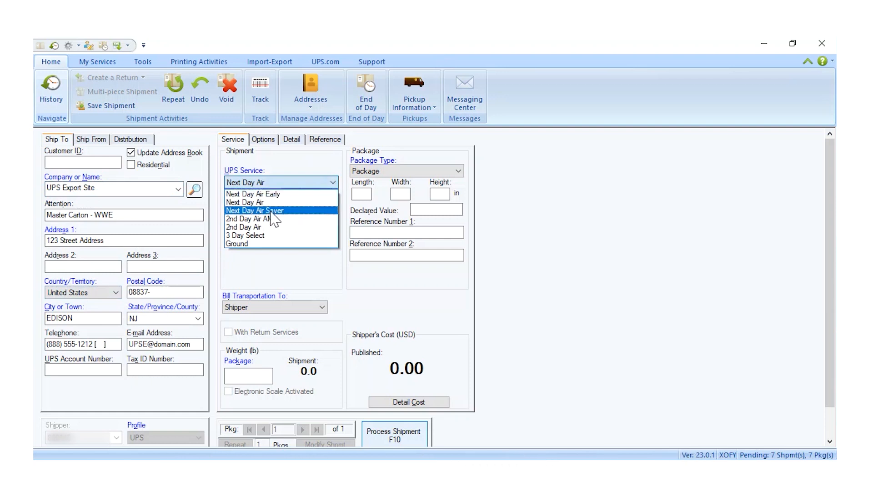
pyautogui.click(237, 244)
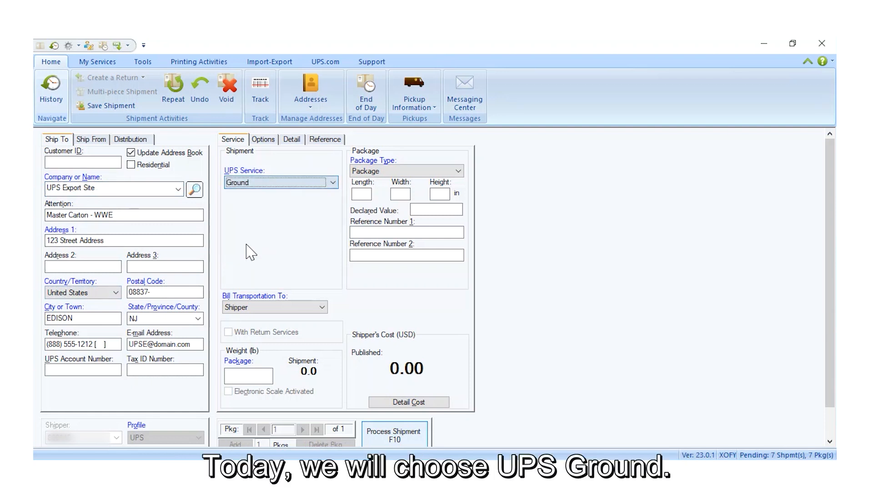
pyautogui.click(361, 193)
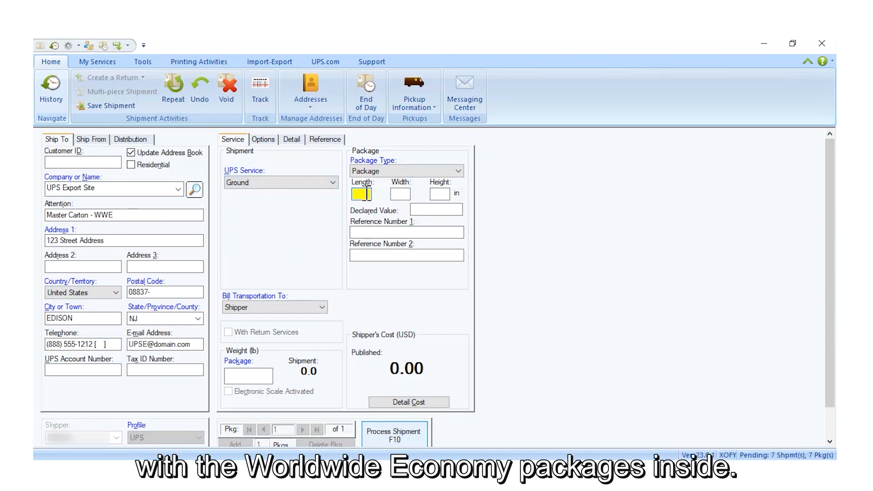
# Step: Enter 12 x 12 x 12 inch dimensions and 11 lb weight, then process the master carton shipment
pyautogui.write('12')
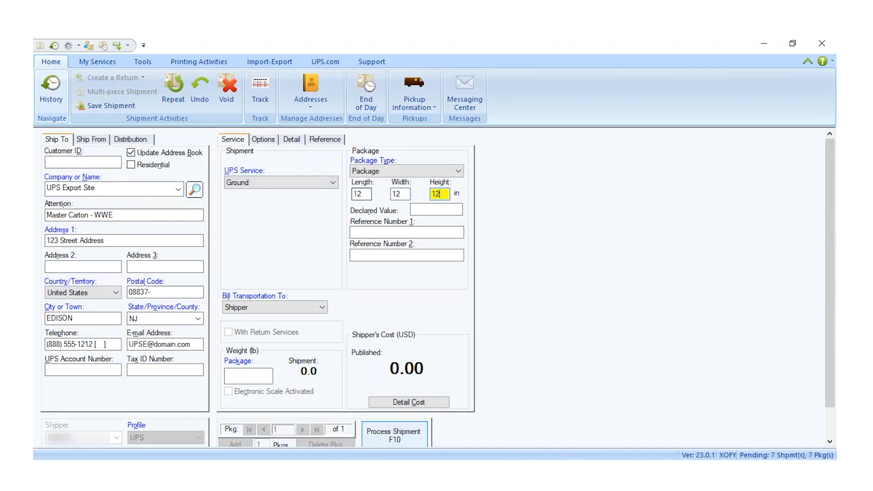
pyautogui.click(436, 209)
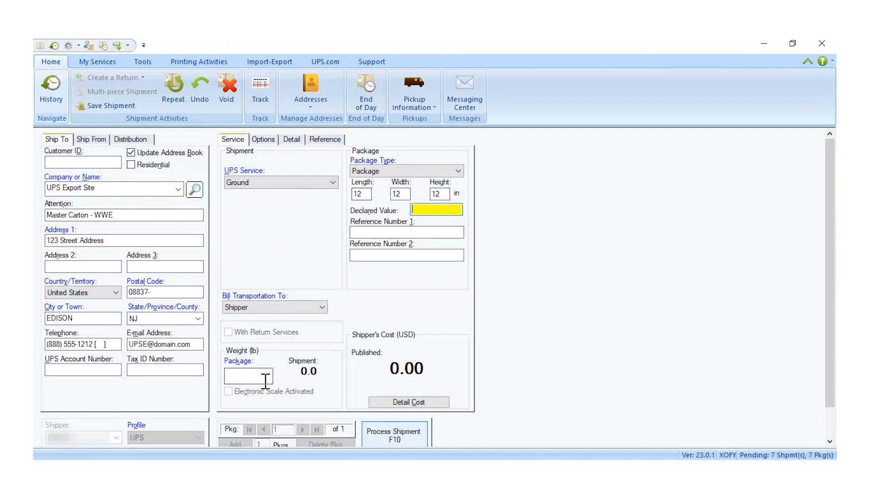
pyautogui.click(247, 377)
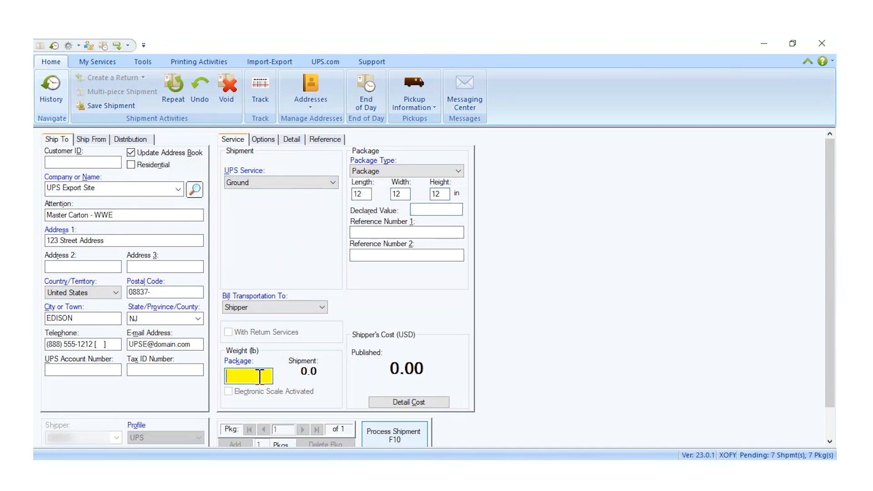
pyautogui.write('11')
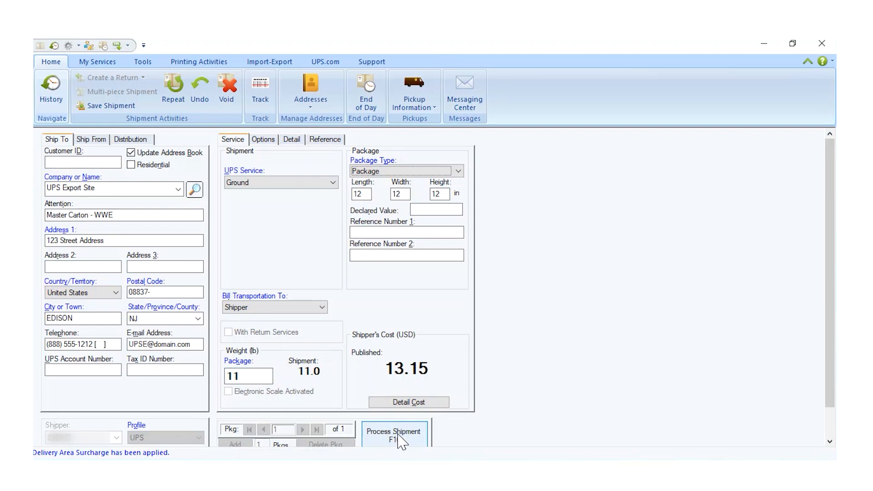
pyautogui.click(395, 436)
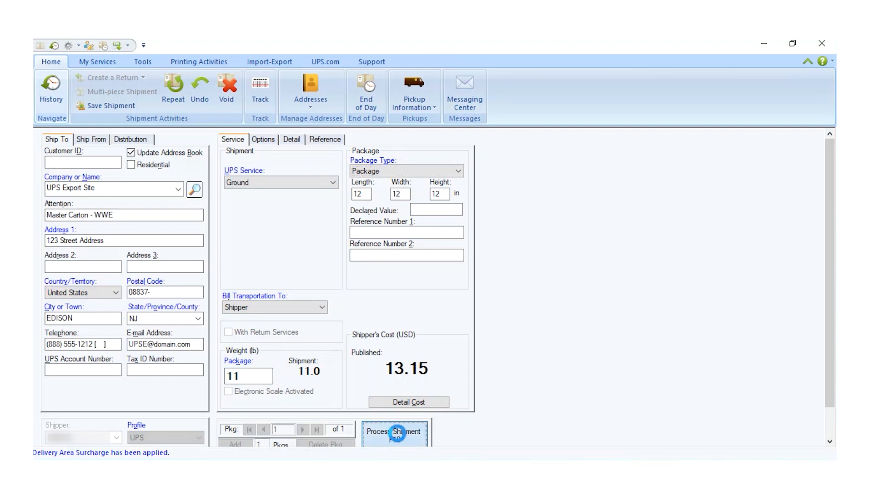
pyautogui.click(282, 182)
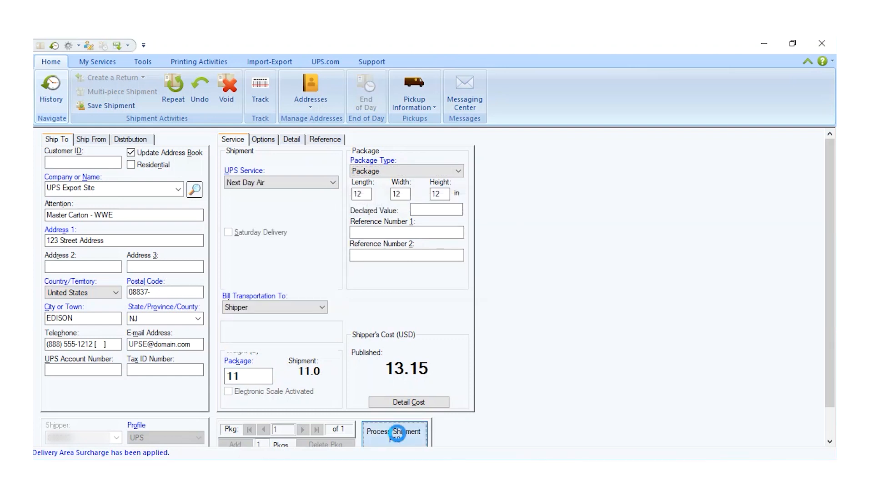
pyautogui.click(394, 433)
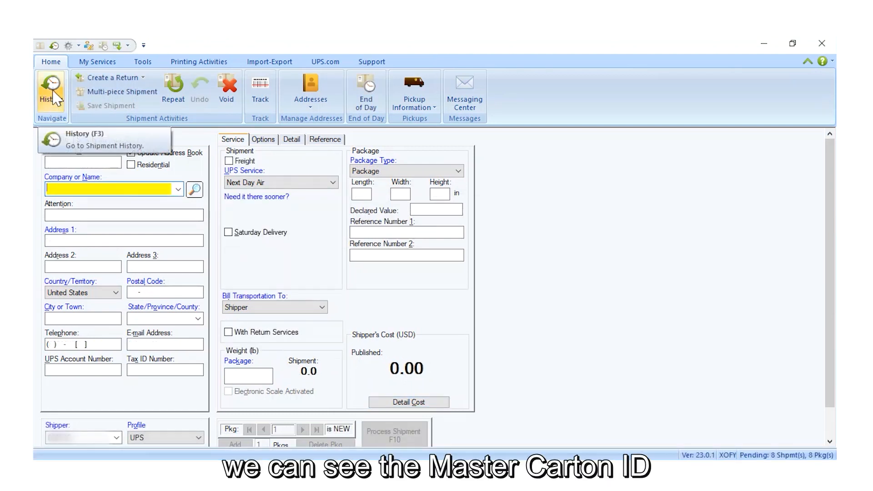
# Step: In History, expand the UPS Export Site shipment's tracking number, then collapse the closed Worldwide Economy entry
pyautogui.click(50, 90)
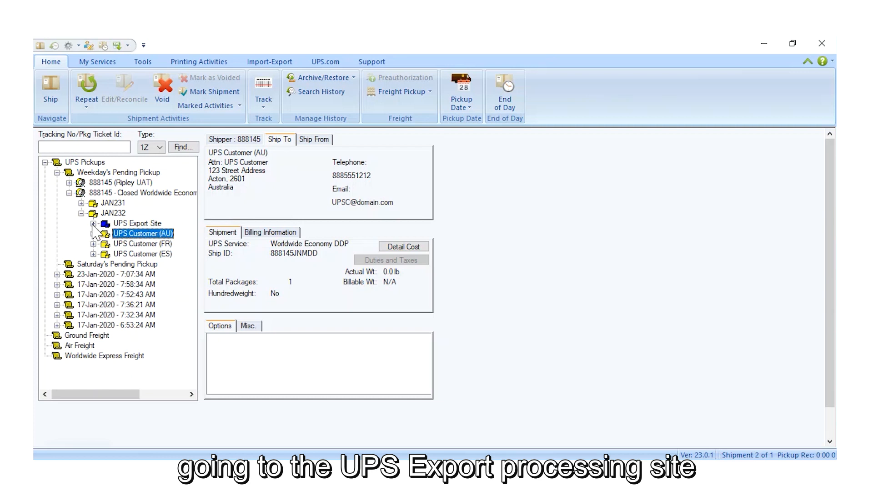
pyautogui.click(94, 224)
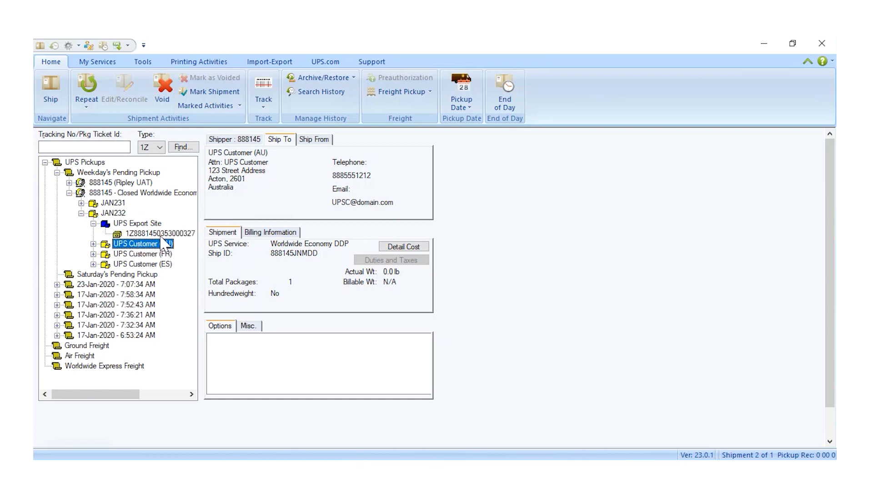
pyautogui.click(94, 244)
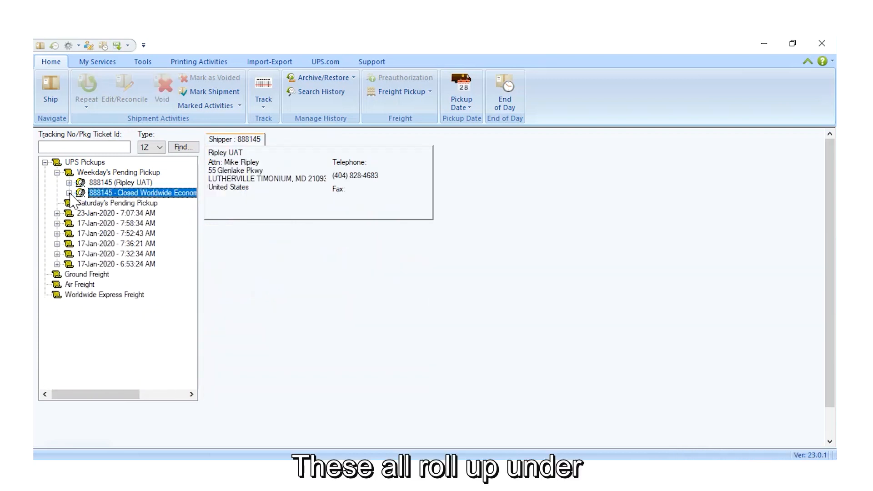
pyautogui.moveTo(200, 204)
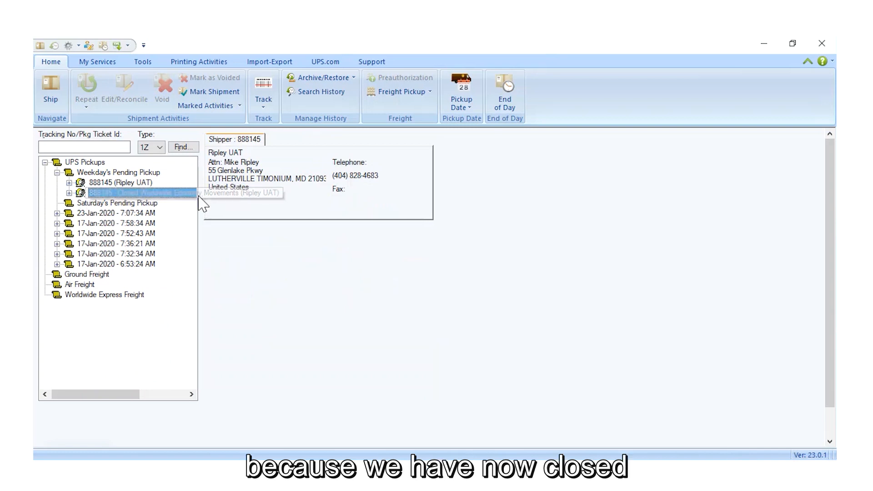